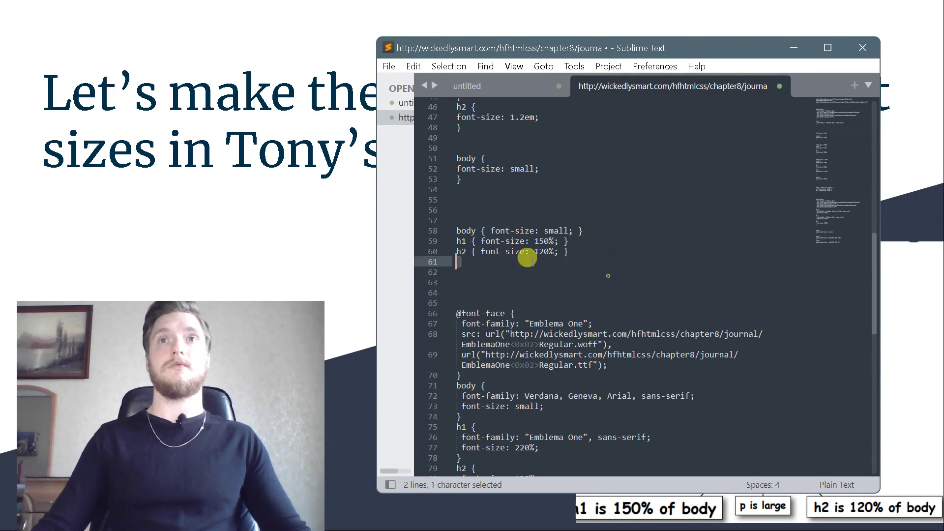
Step: Select the three new rules: body small, h1 150%, h2 120%
{"action": "left_click_drag", "start_coordinate": [458, 230], "coordinate": [572, 252]}
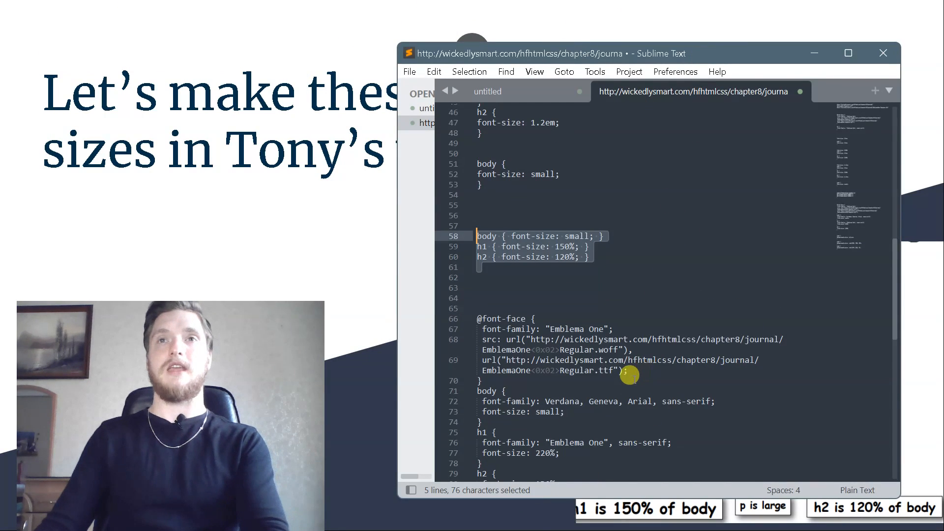
{"action": "scroll", "scroll_direction": "down", "scroll_amount": 3}
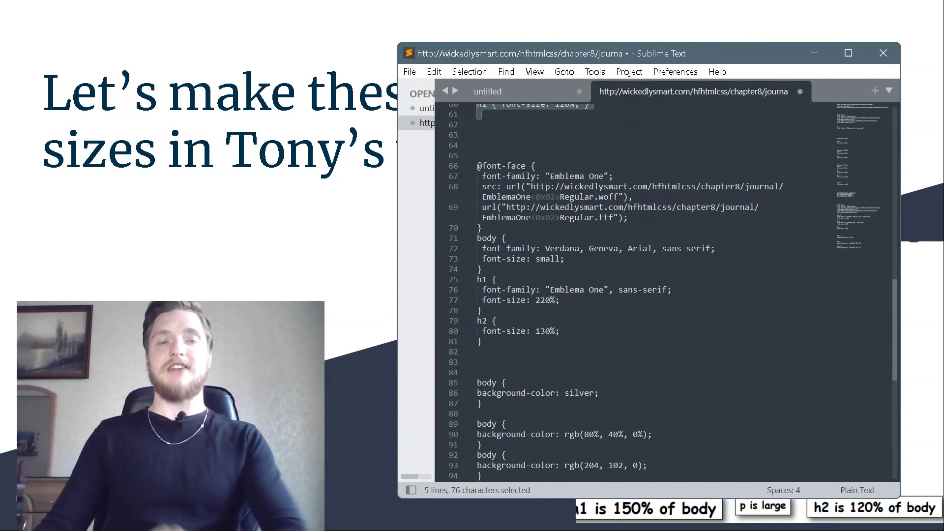